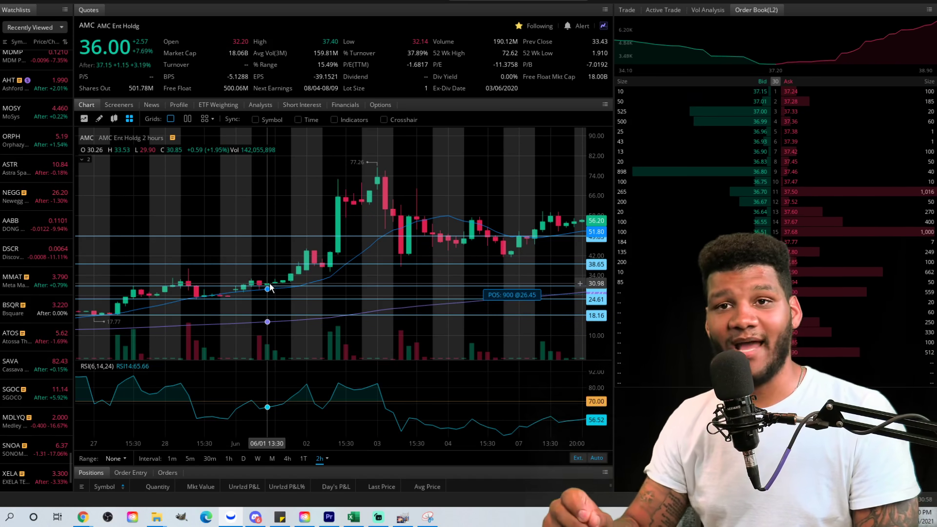
pyautogui.moveTo(315, 255)
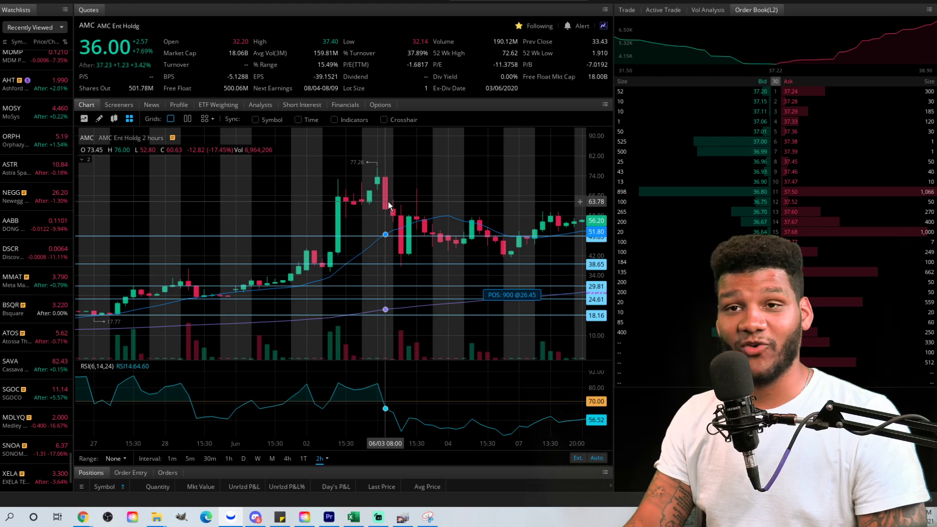
pyautogui.moveTo(405, 221)
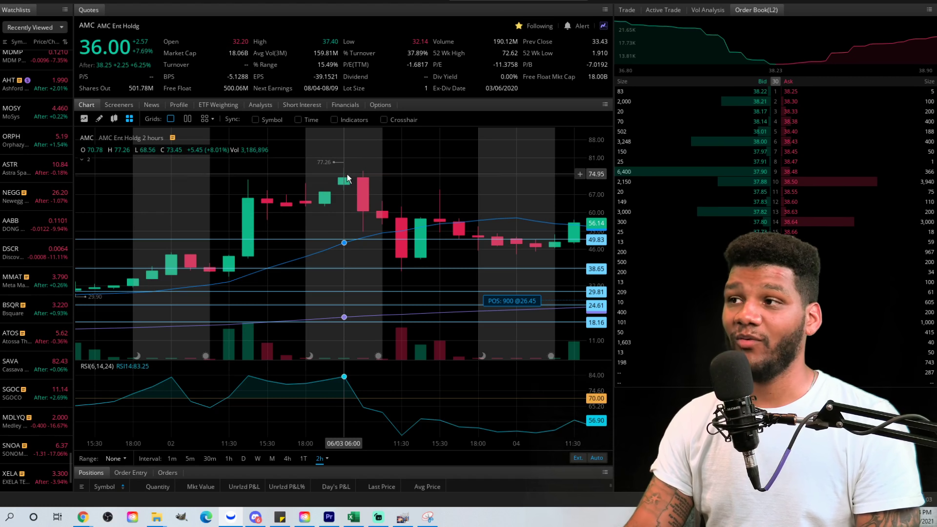
pyautogui.moveTo(382, 217)
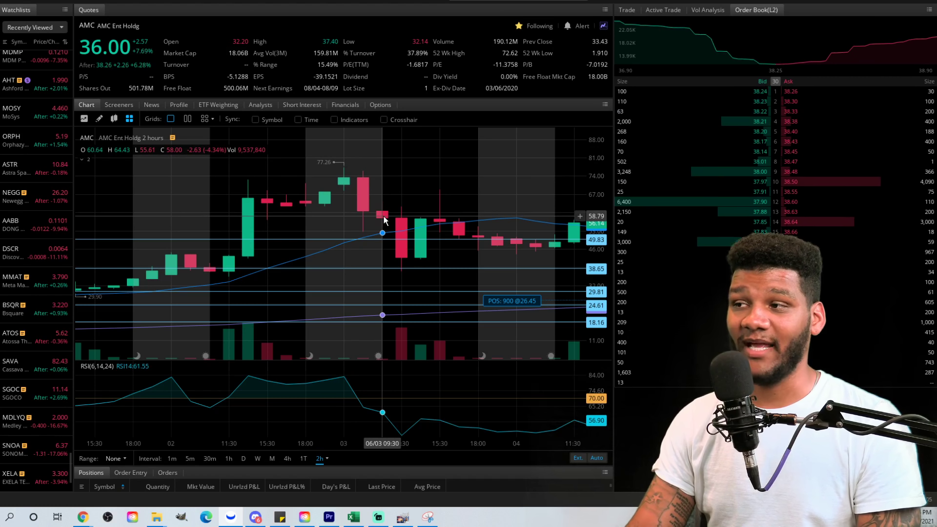